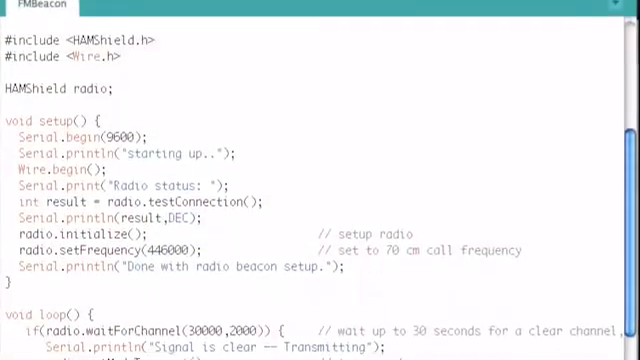
pyautogui.scroll(-3)
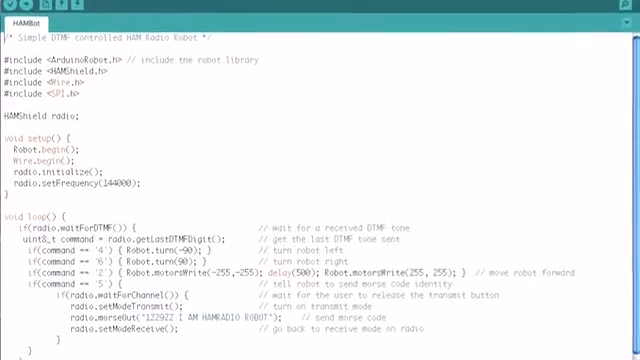
pyautogui.scroll(-3)
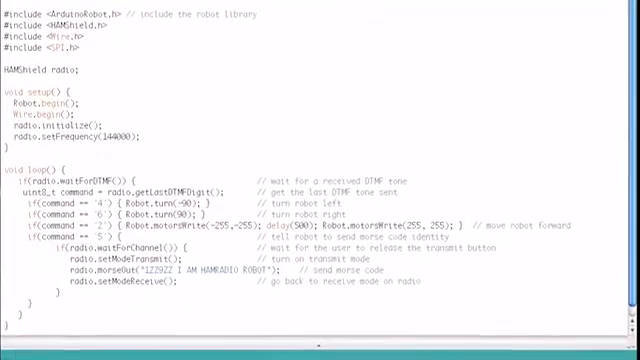